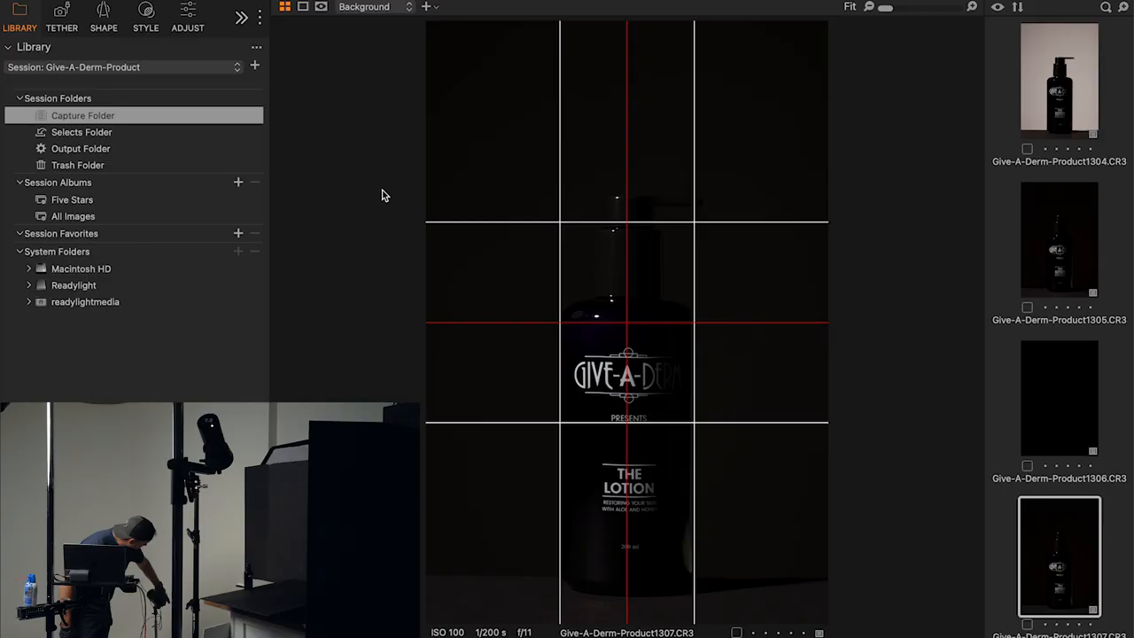
mouse_move(400, 183)
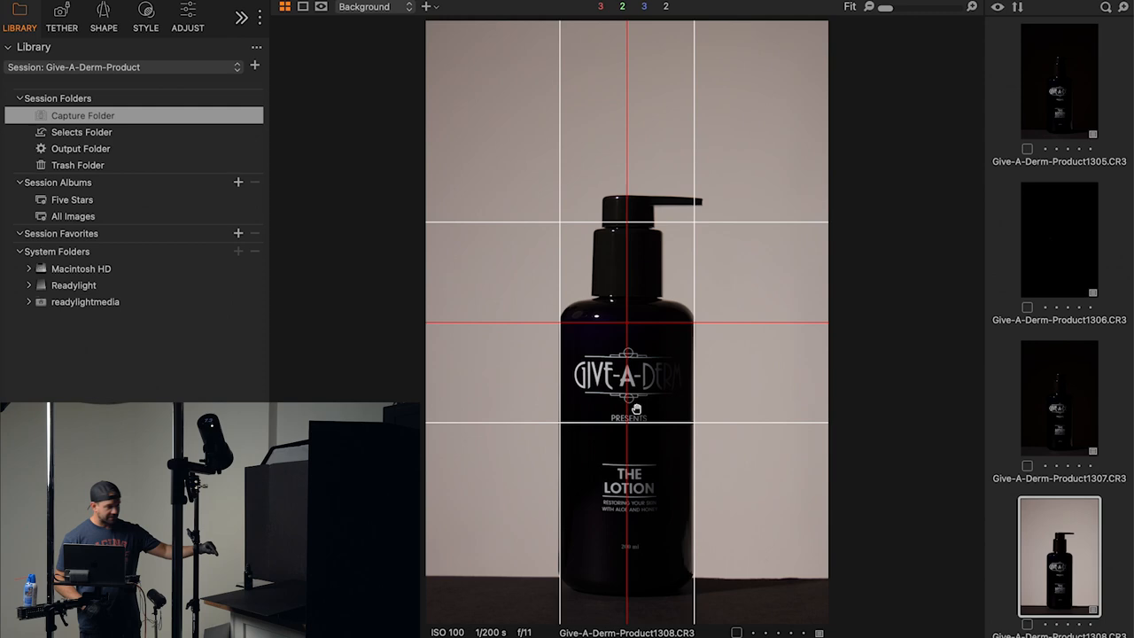
Capture tethered frame 1309 of the lotion bottle against the light backdrop.
left_click(60, 18)
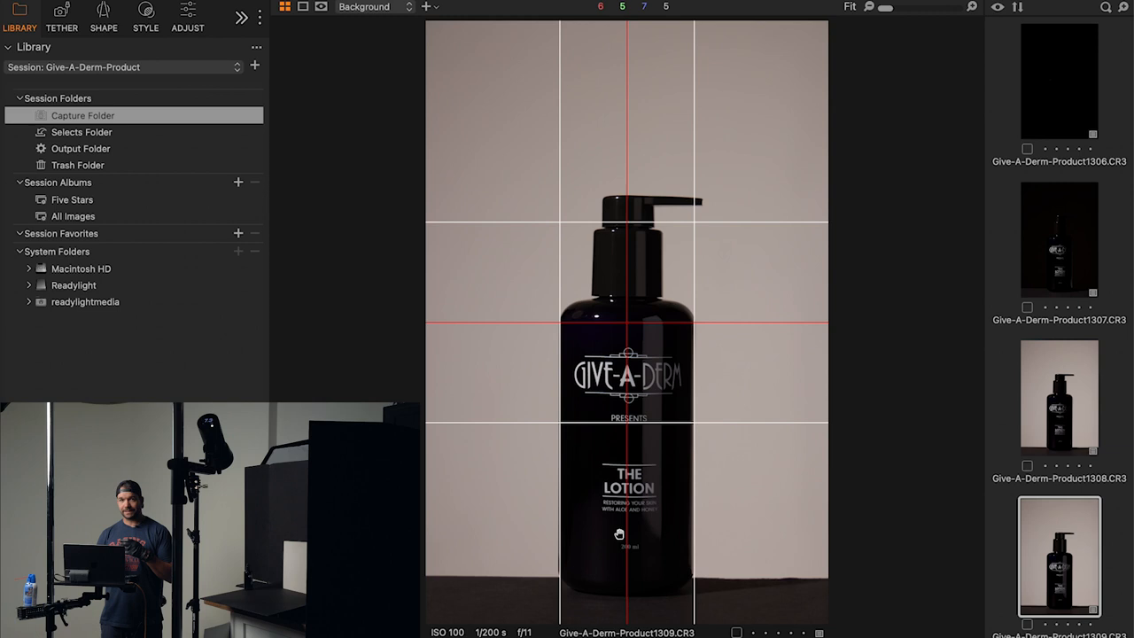
mouse_move(770, 268)
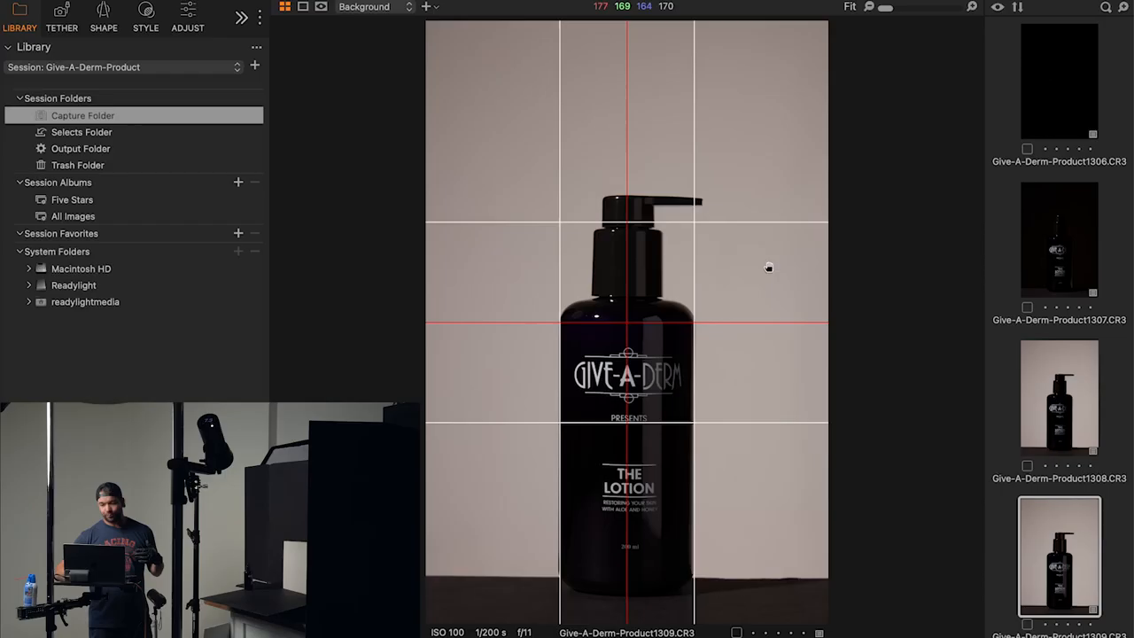
mouse_move(647, 408)
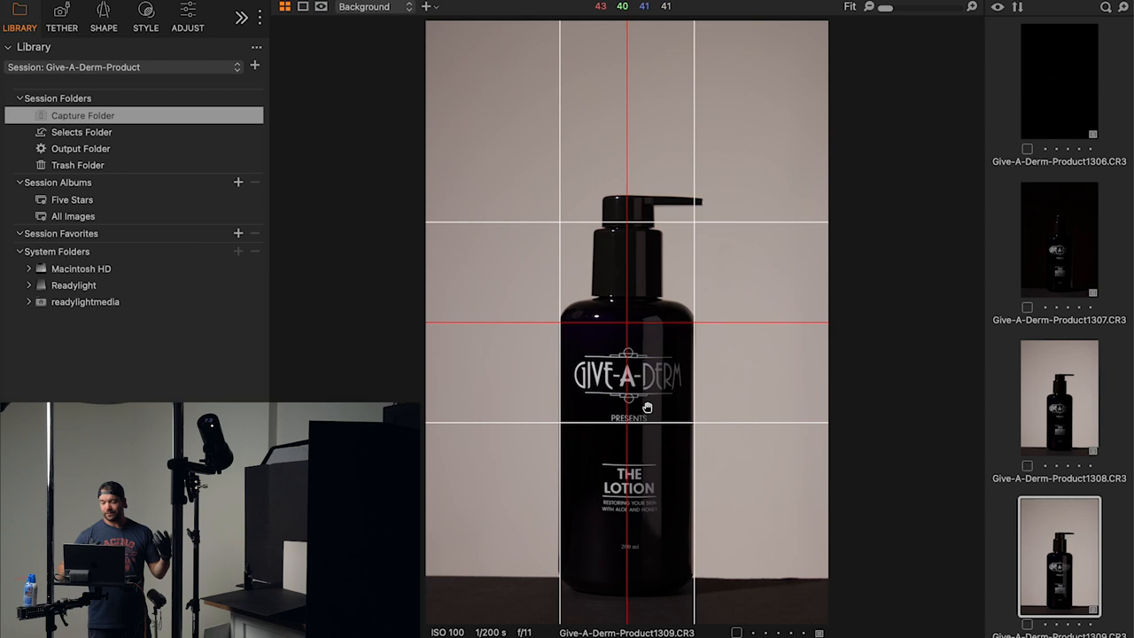
Start Live View of the bottle with the R5 at 1/200, f/11, ISO 100.
left_click(60, 16)
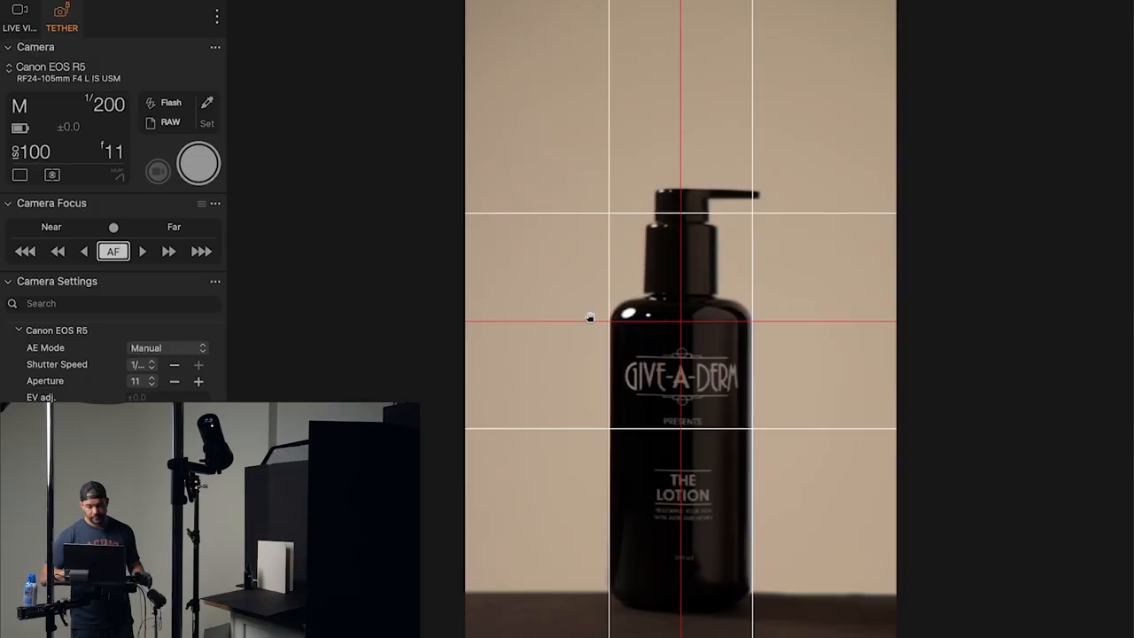
left_click(20, 17)
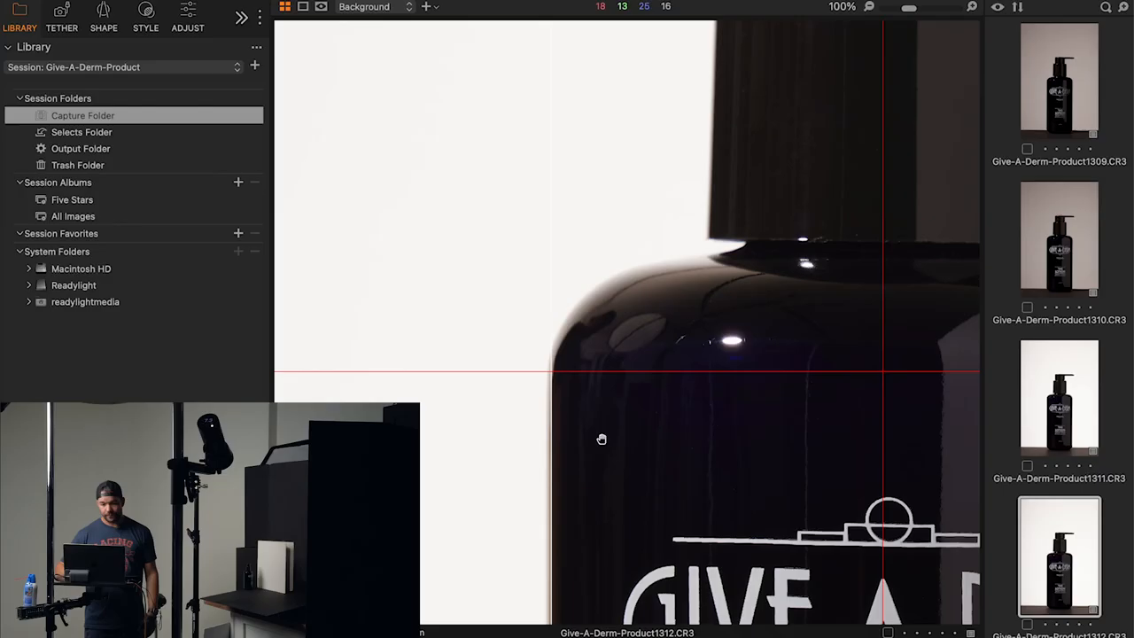
mouse_move(628, 328)
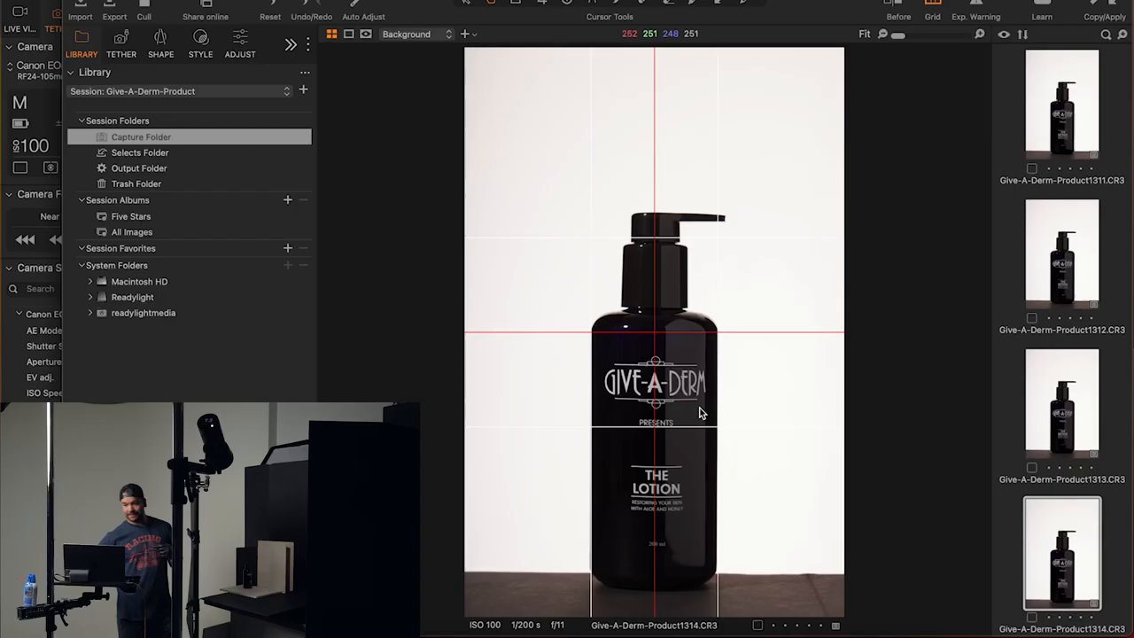
Fit capture 1314 in the viewer, then start Live View from the Tether tool.
left_click(121, 39)
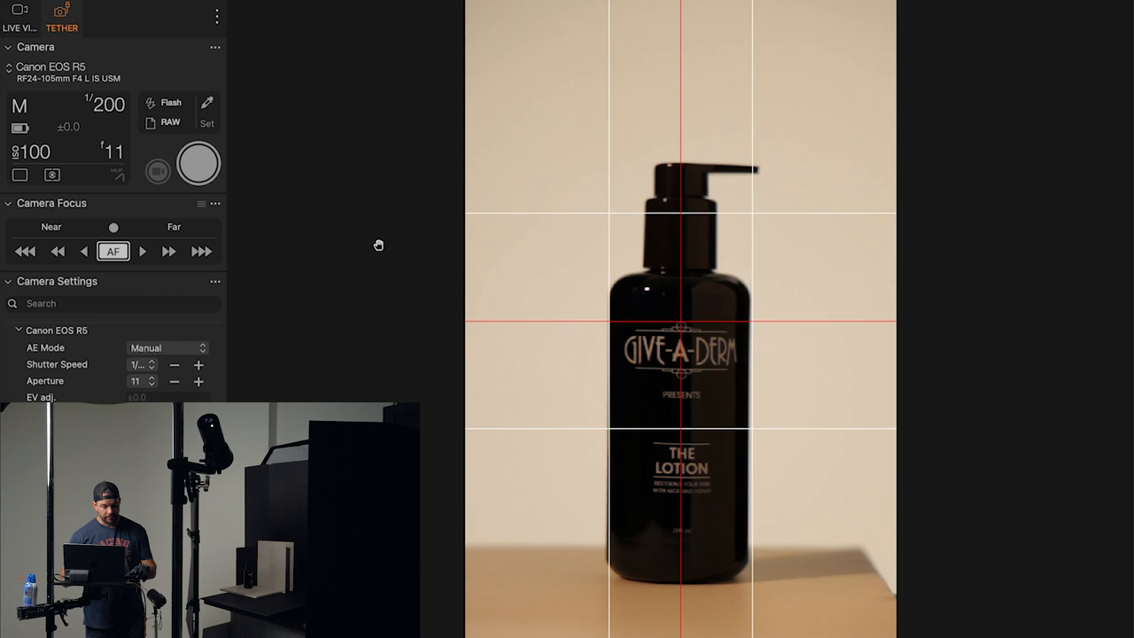
left_click(19, 18)
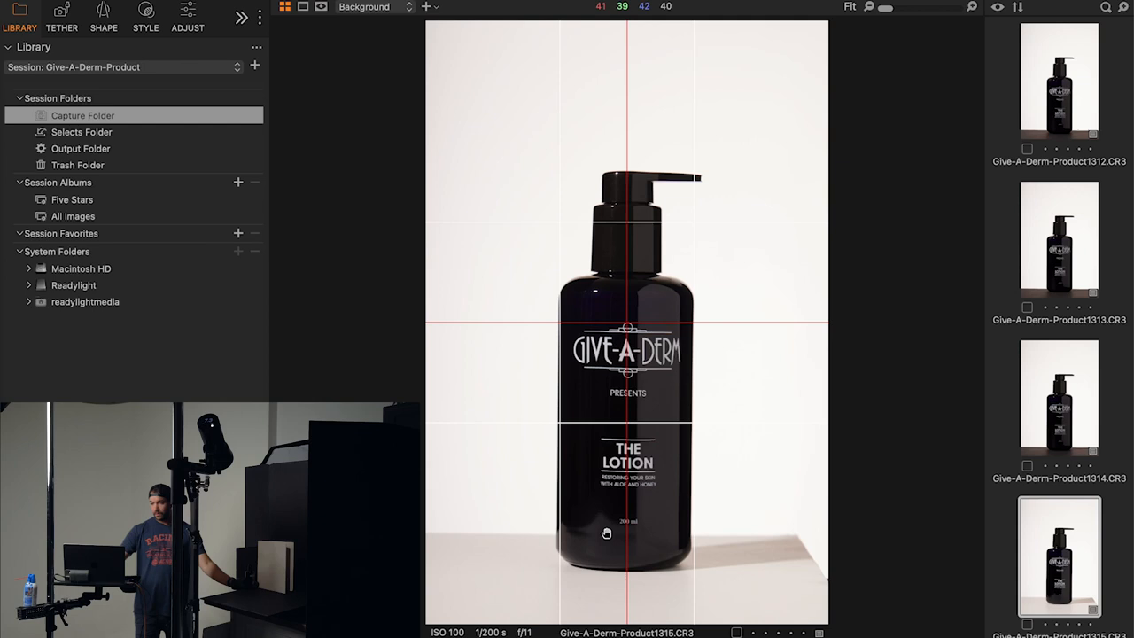
Capture shot 1315 on the white floor, then return to Live View.
left_click(60, 16)
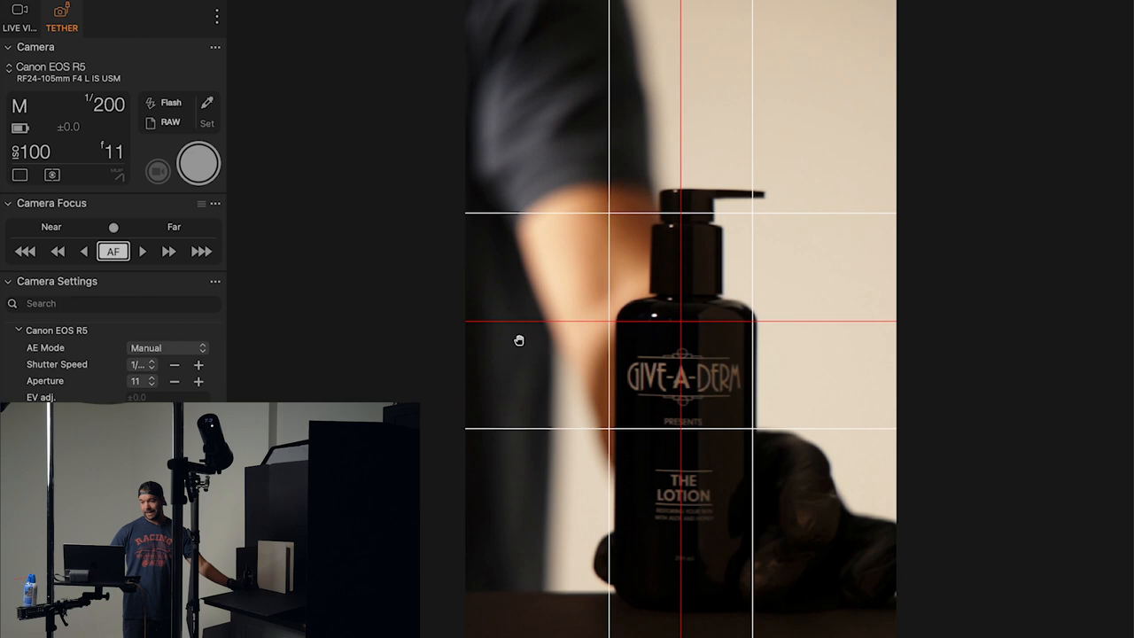